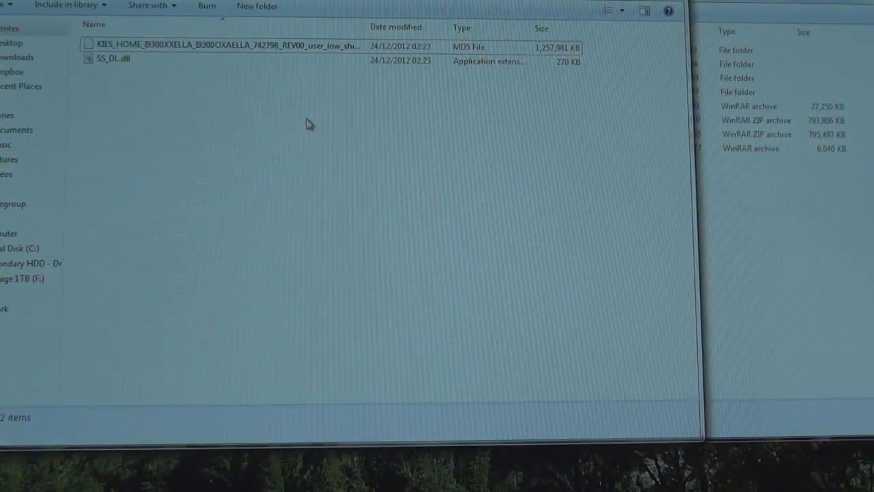
# - Launch Odin3 v3.04 from the Explorer folder holding the Odin tools
pyautogui.click(225, 46)
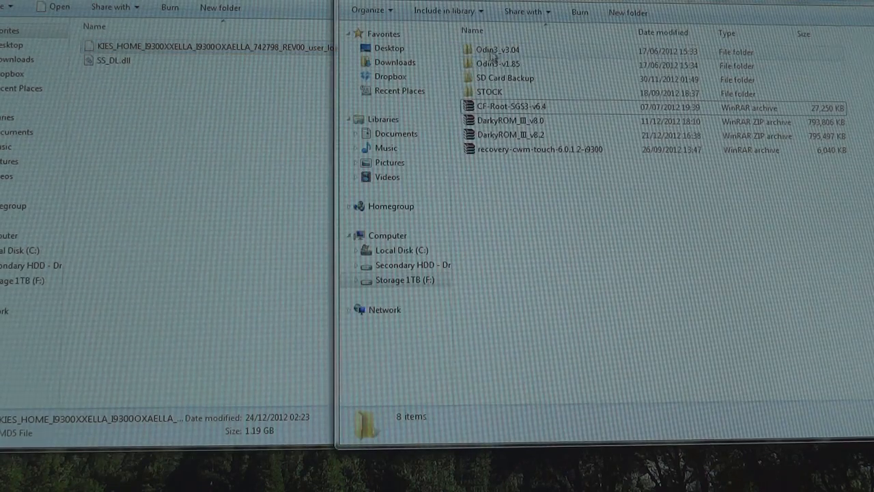
pyautogui.doubleClick(497, 49)
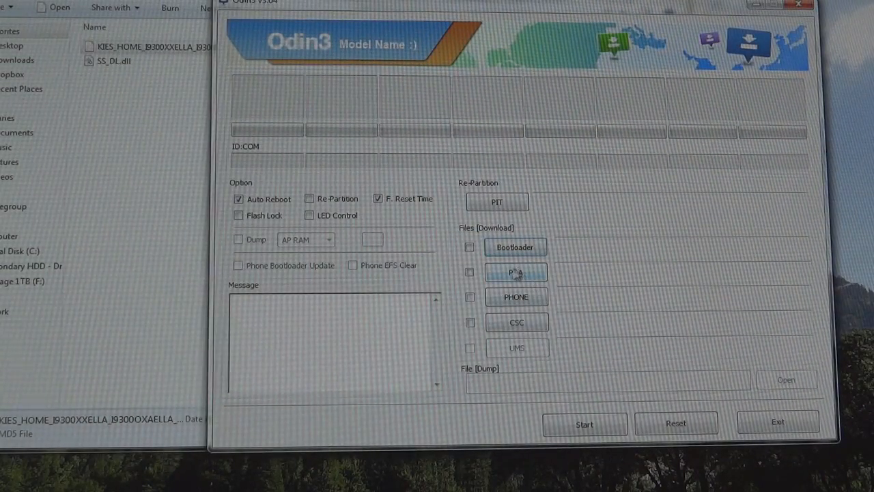
# - Load the KIES_HOME XXELLA .tar.md5 firmware into Odin3's PDA slot
pyautogui.click(516, 272)
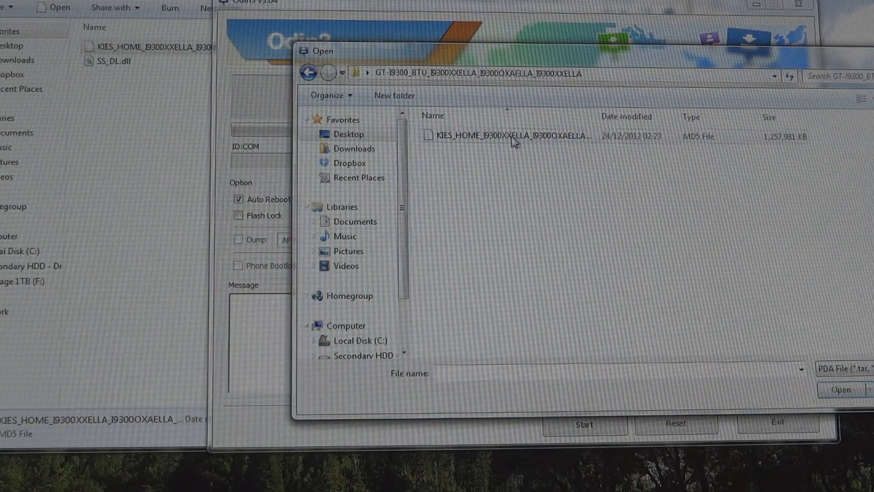
pyautogui.click(841, 390)
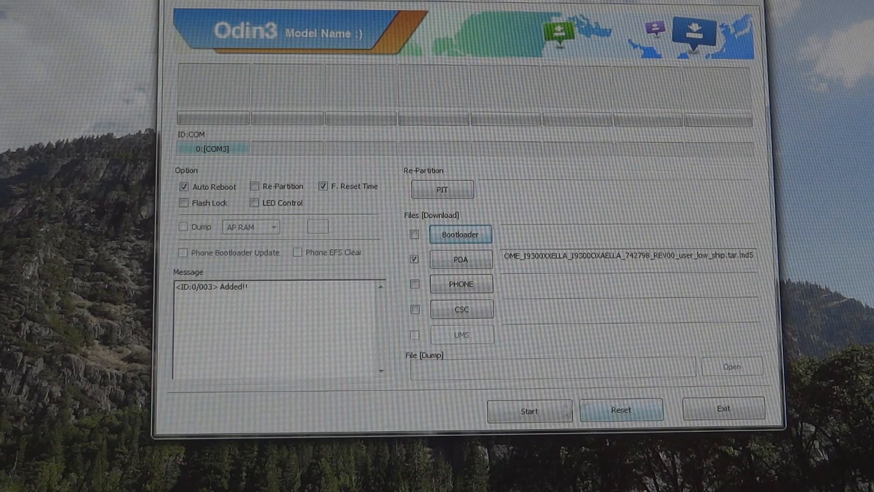
pyautogui.click(528, 410)
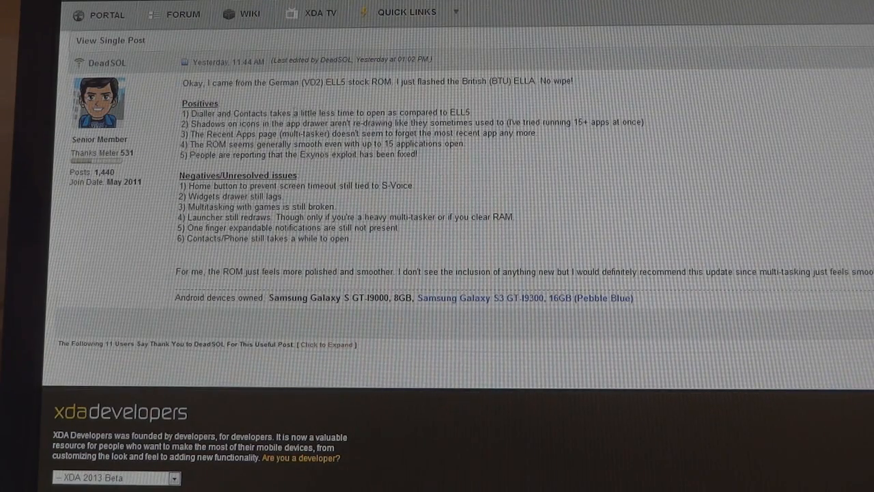
pyautogui.doubleClick(423, 112)
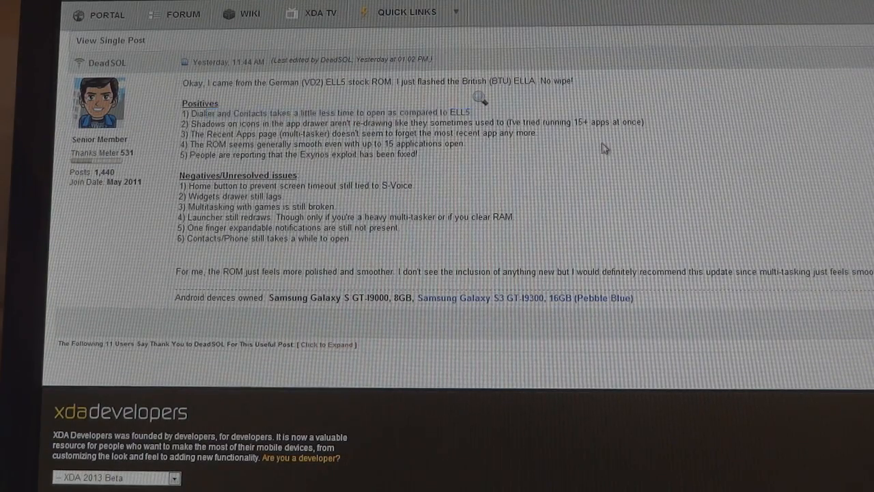
pyautogui.moveTo(604, 148)
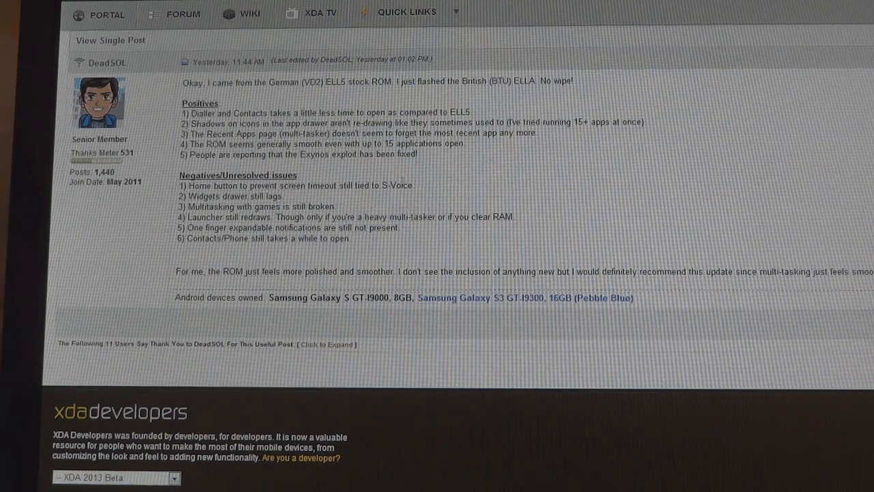
pyautogui.moveTo(391, 180)
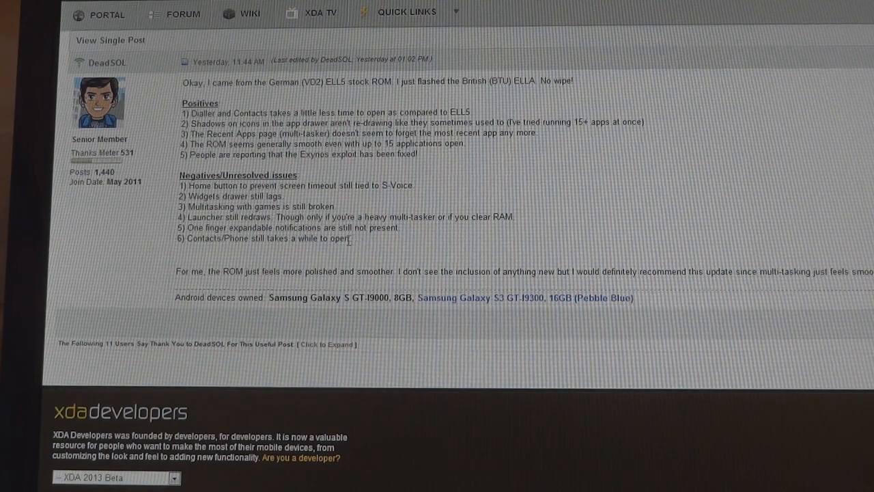
pyautogui.moveTo(362, 241)
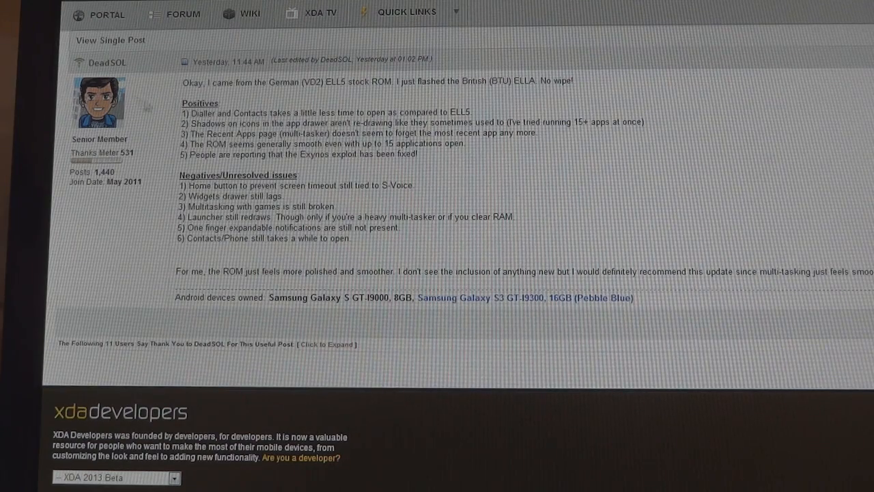
pyautogui.moveTo(448, 181)
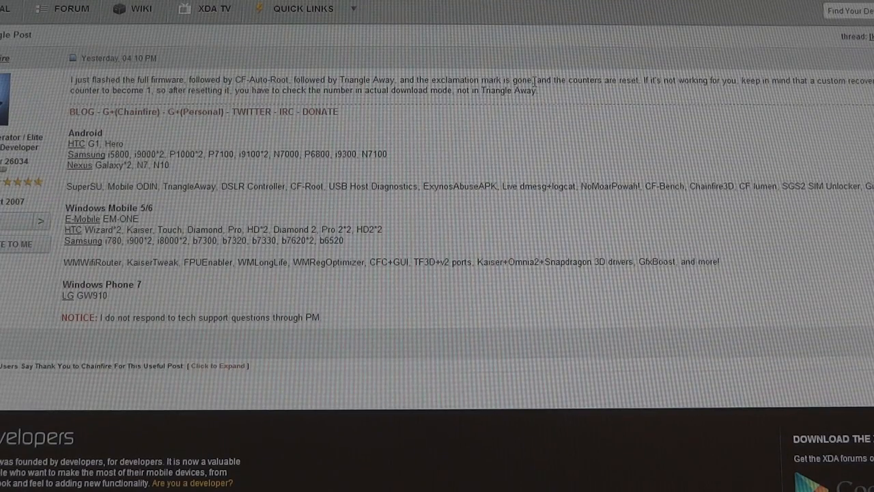
# - Select text in the Chainfire post noting the flash counter reset
pyautogui.moveTo(235, 79); pyautogui.dragTo(339, 80)
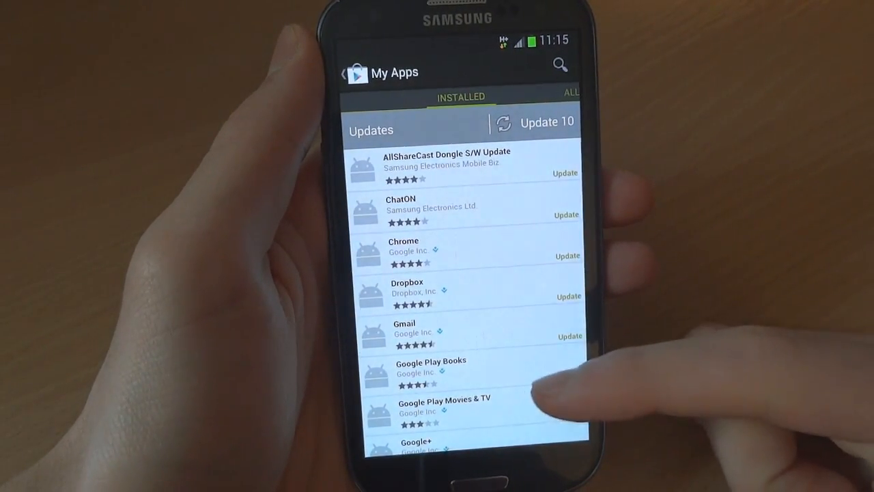
# - Dismiss the Software update check, return Home and show the app drawer
pyautogui.scroll(3)
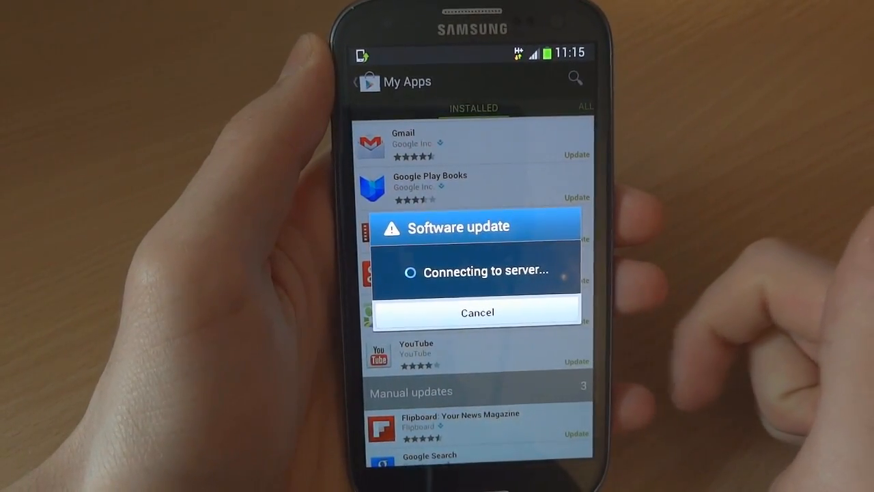
pyautogui.click(477, 311)
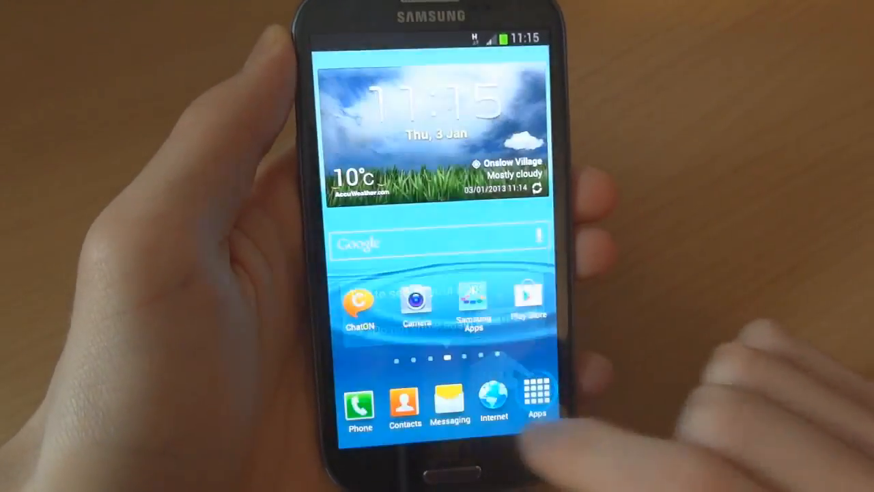
pyautogui.click(538, 389)
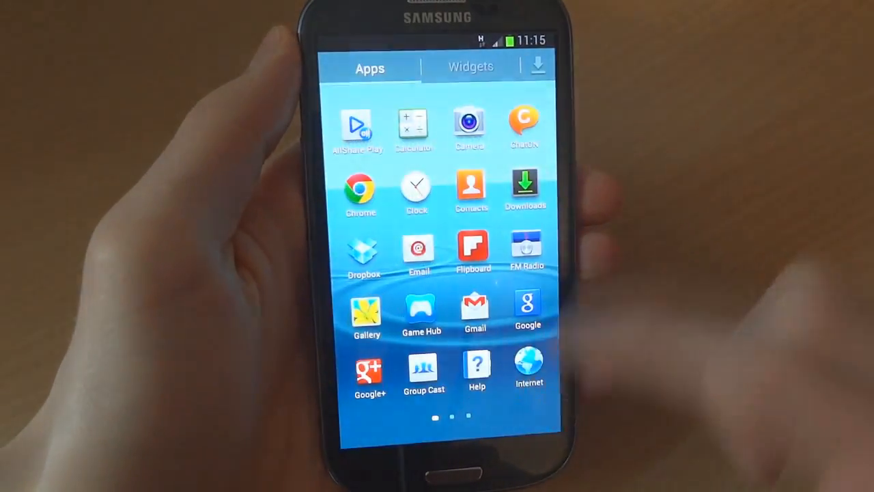